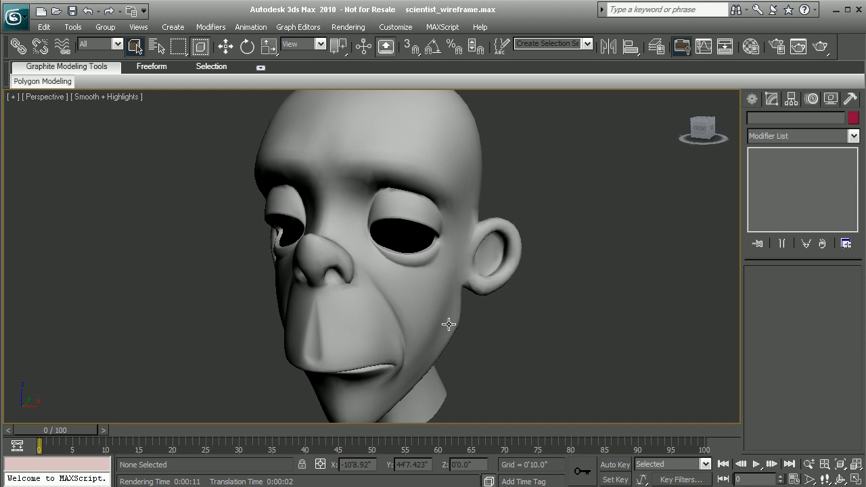
mouse_move(532, 256)
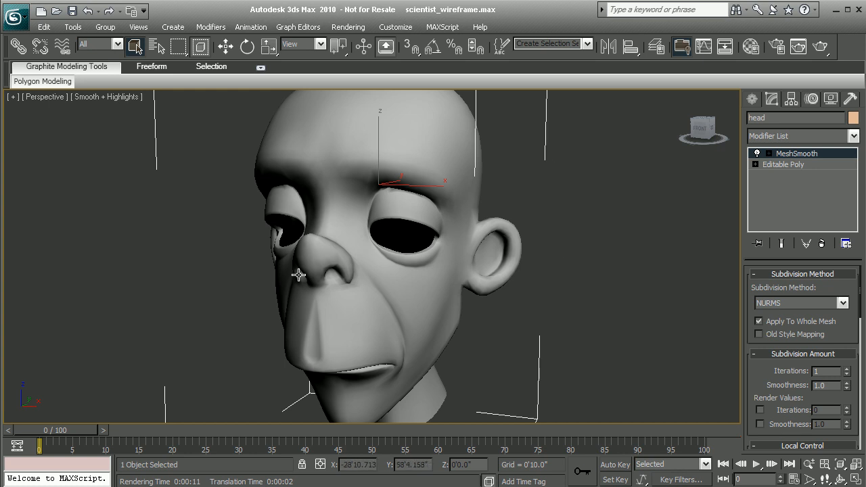
mouse_move(455, 144)
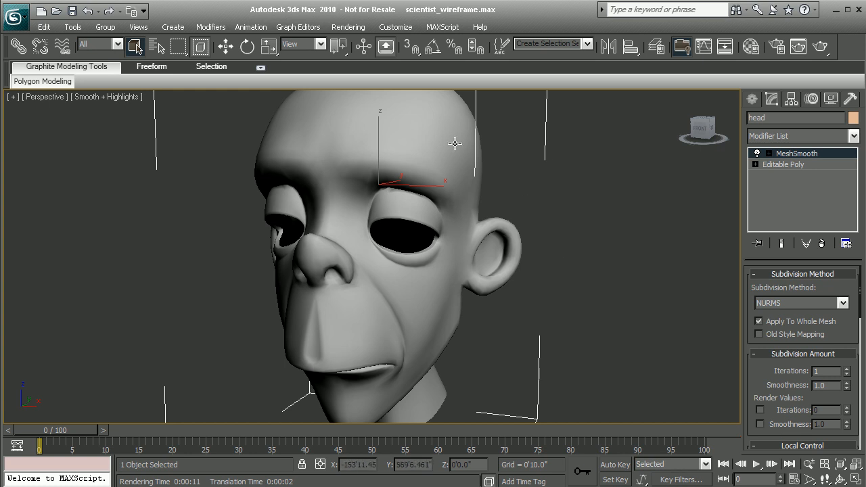
Bring up the Material Editor from the Rendering menu, showing the default sample slots.
left_click(347, 27)
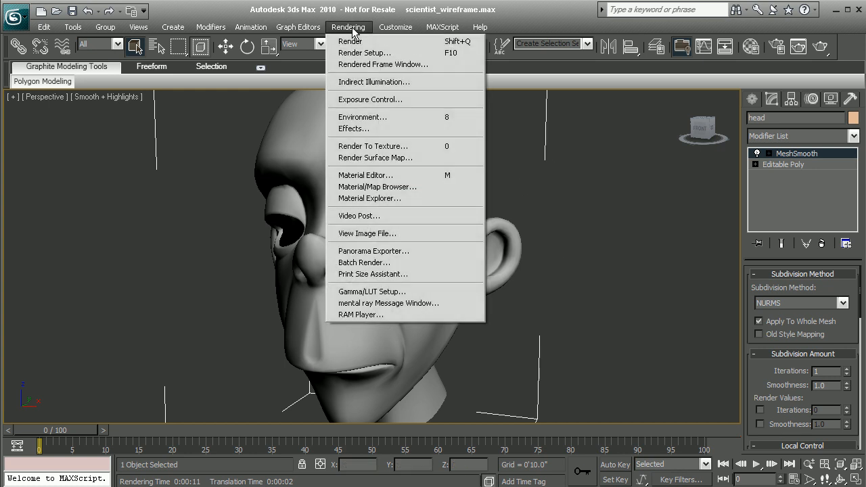
mouse_move(366, 175)
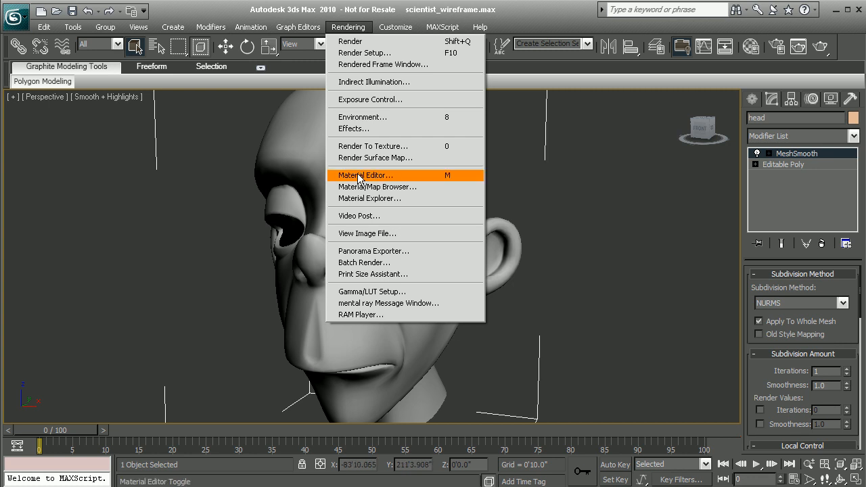
left_click(364, 175)
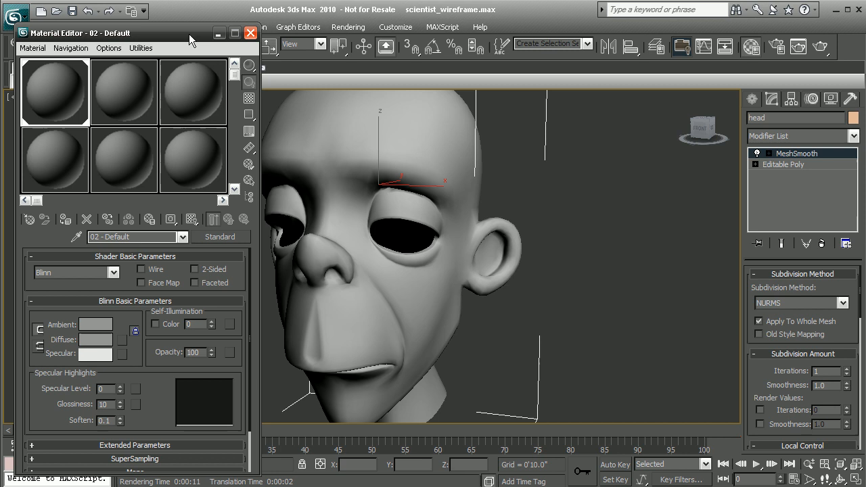
mouse_move(270, 229)
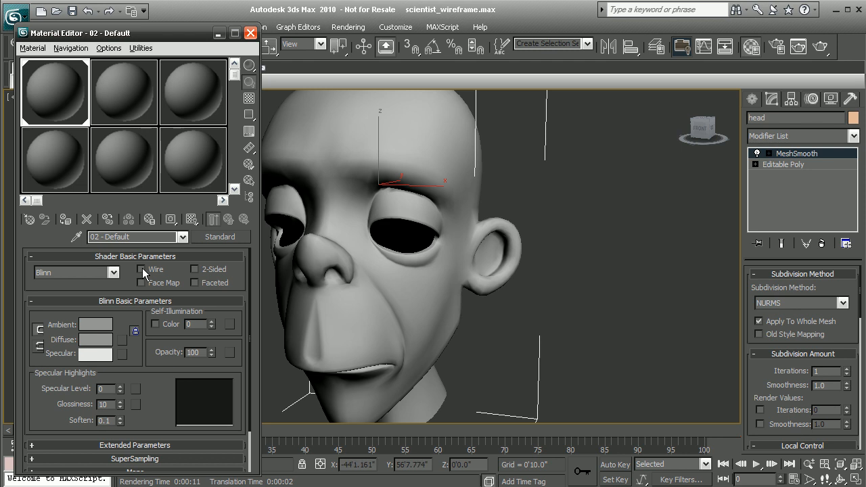
Enable Wire on the first material and assign it to the selected head.
left_click(142, 269)
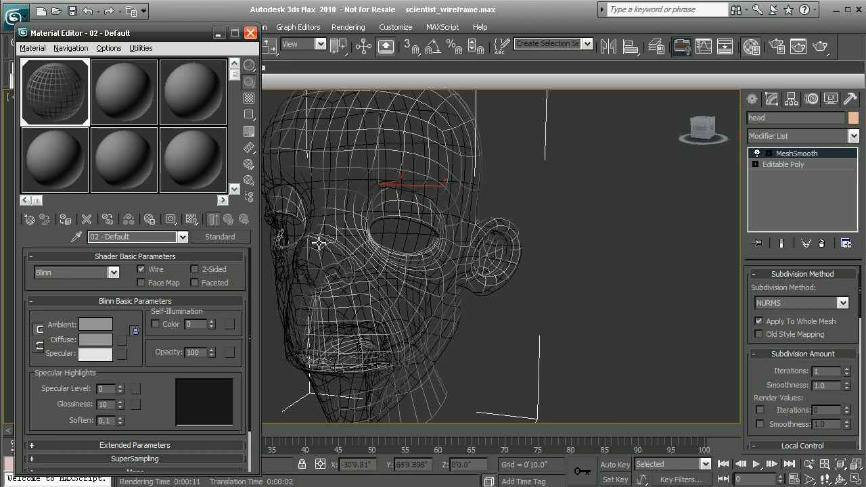
right_click(55, 92)
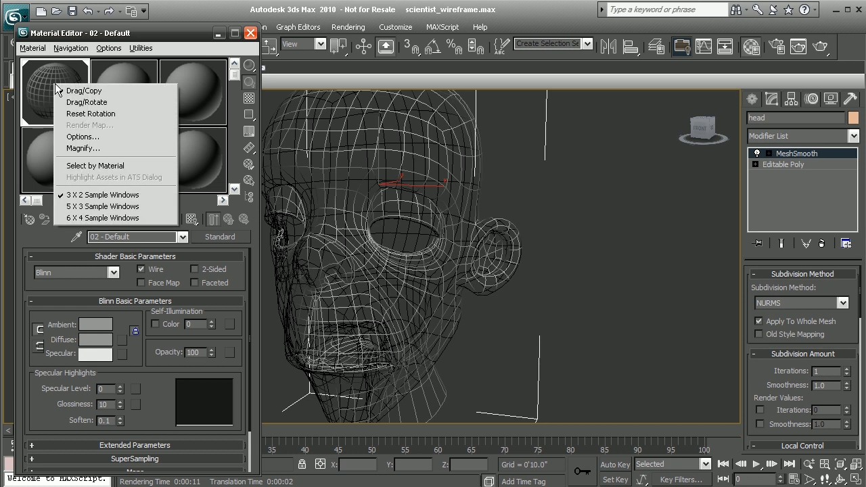
left_click(33, 47)
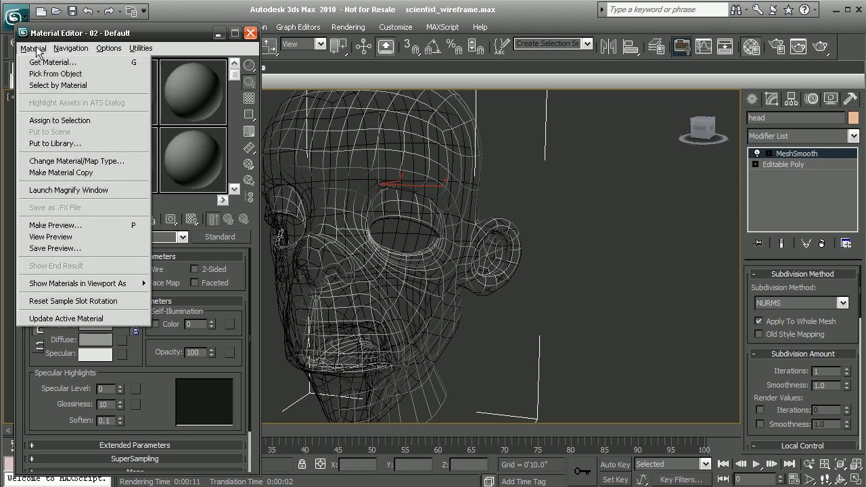
mouse_move(60, 120)
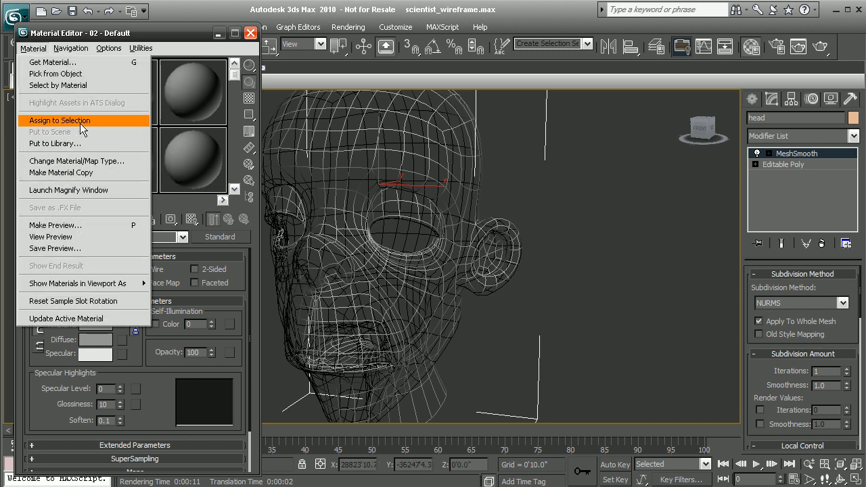
left_click(59, 120)
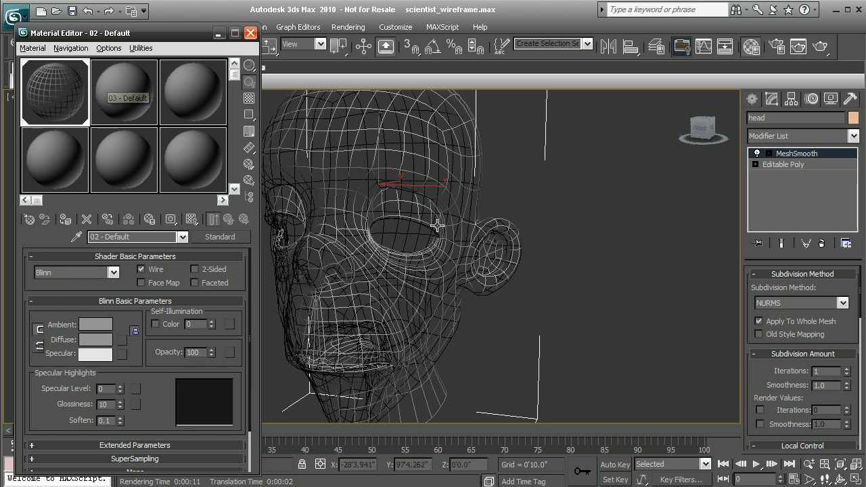
mouse_move(483, 280)
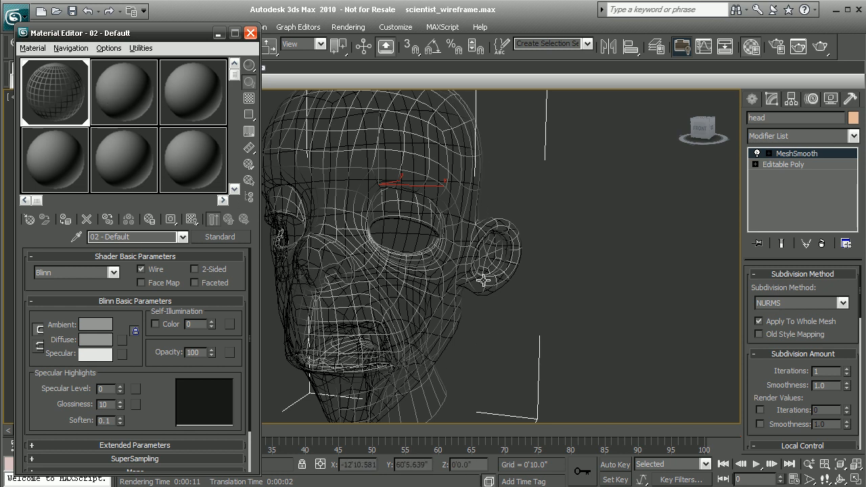
Start a render of the Perspective viewport in the Rendered Frame Window.
left_click(349, 26)
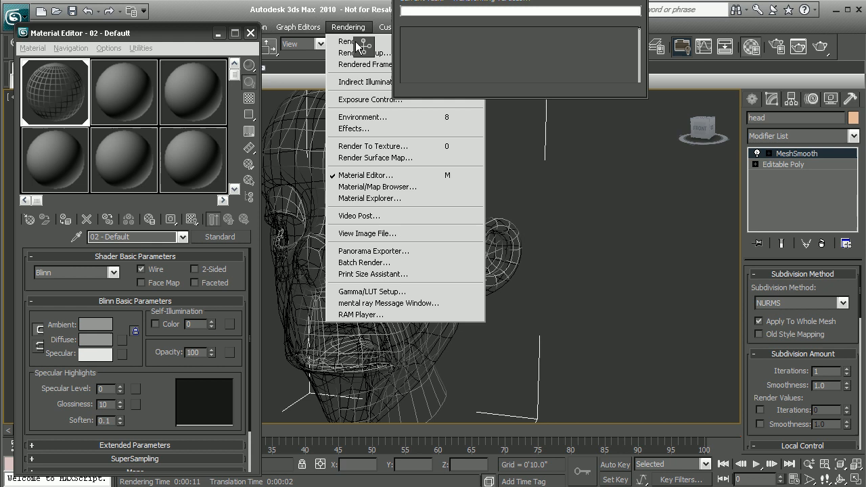
left_click(350, 41)
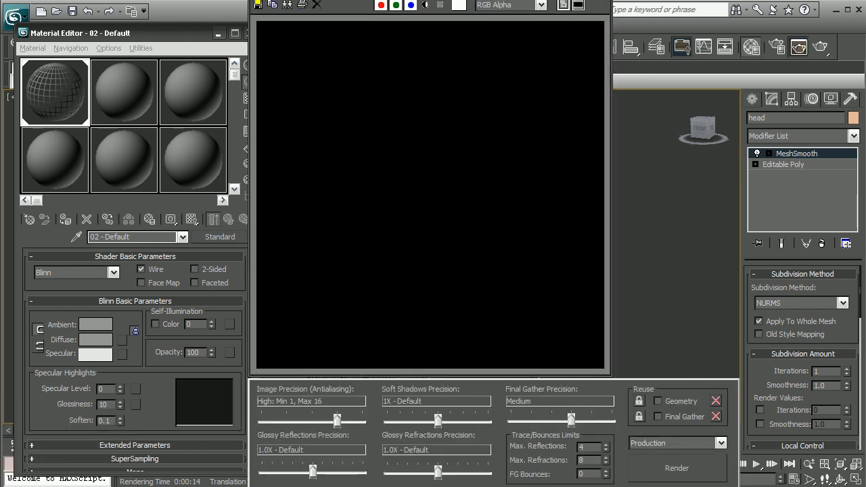
left_click(676, 467)
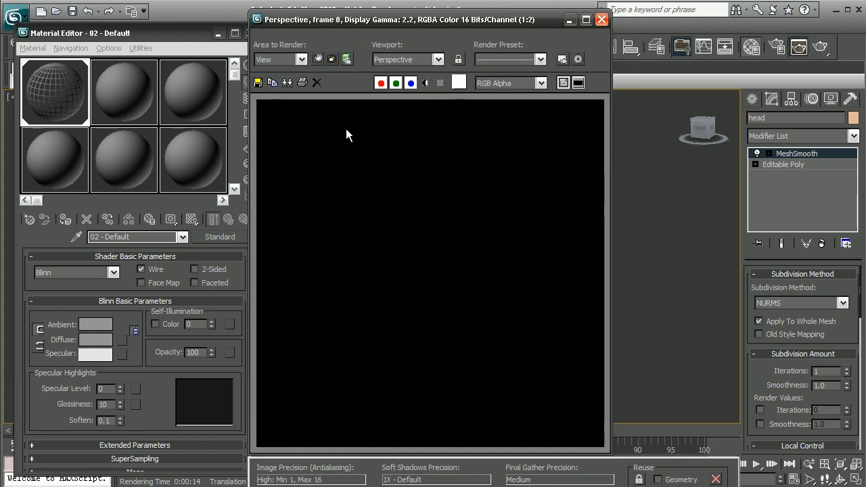
mouse_move(563, 398)
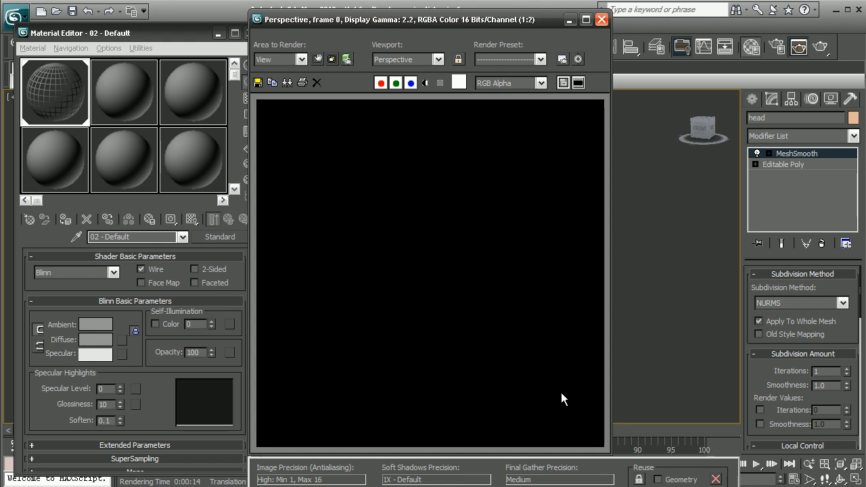
mouse_move(567, 262)
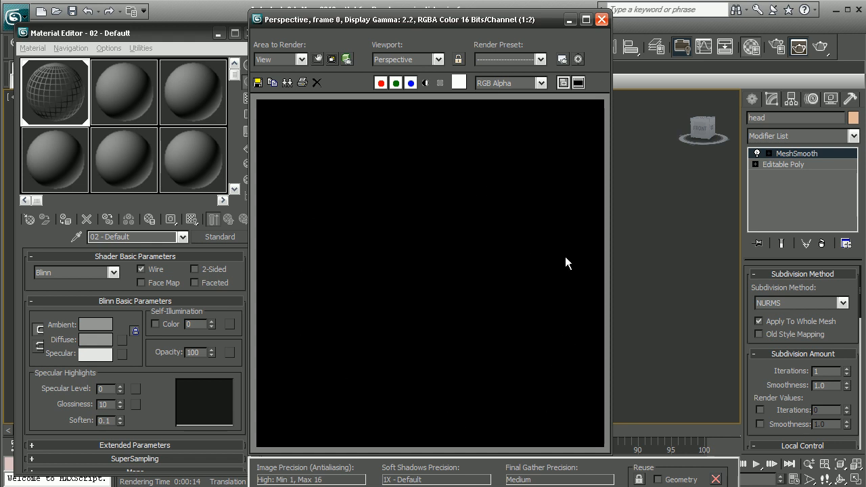
mouse_move(464, 218)
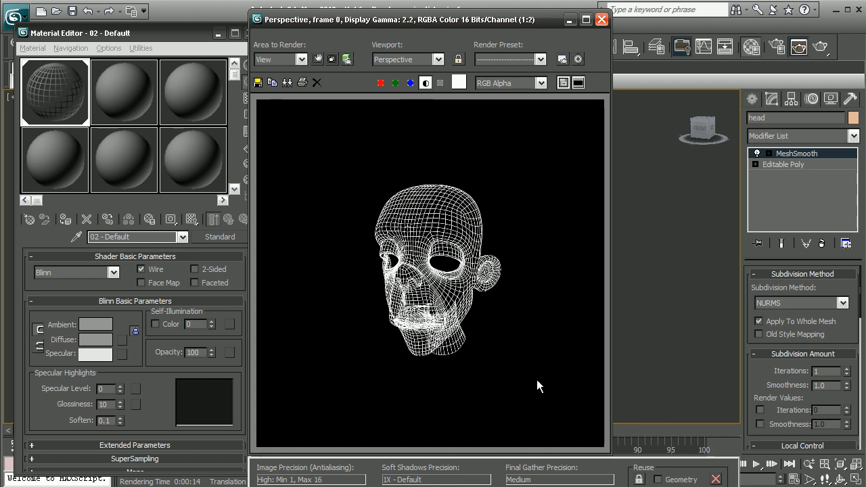
mouse_move(433, 360)
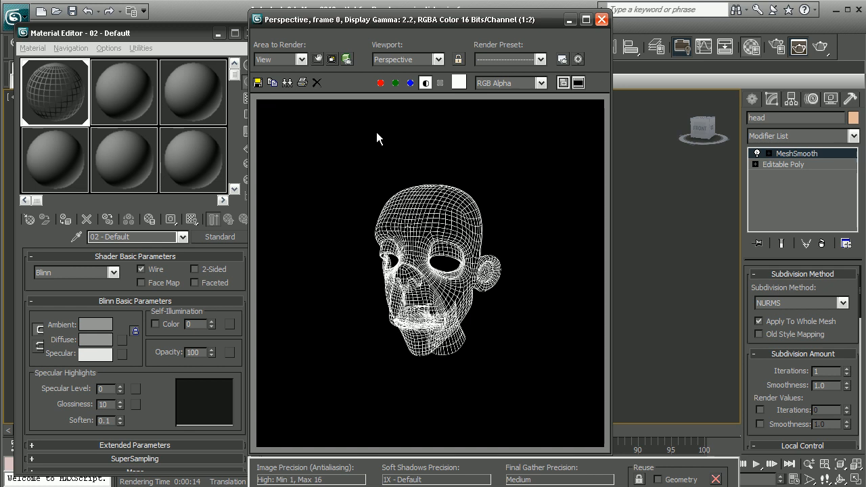
mouse_move(360, 160)
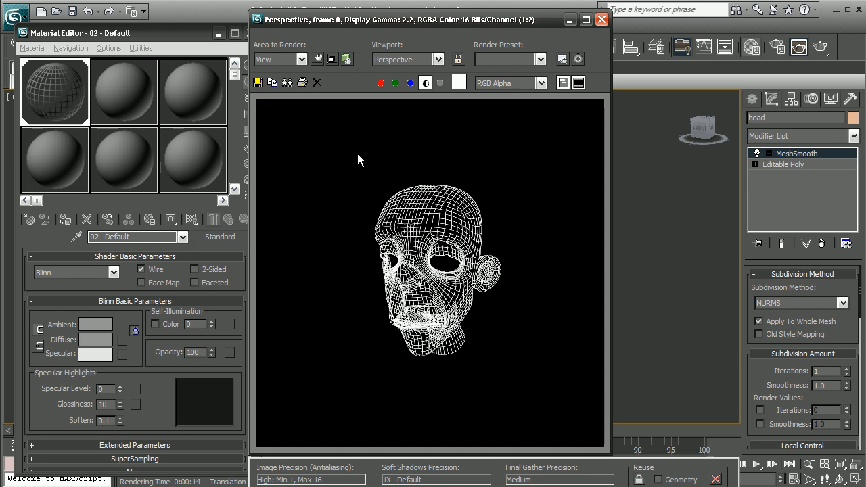
mouse_move(471, 46)
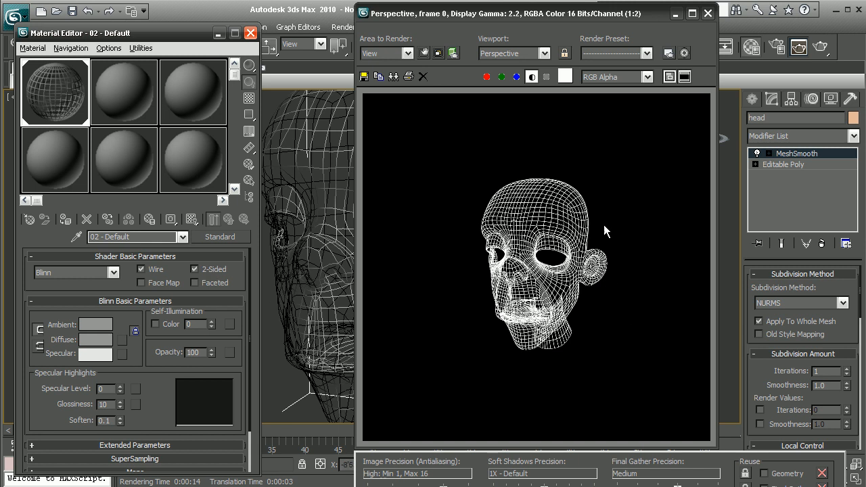
mouse_move(516, 223)
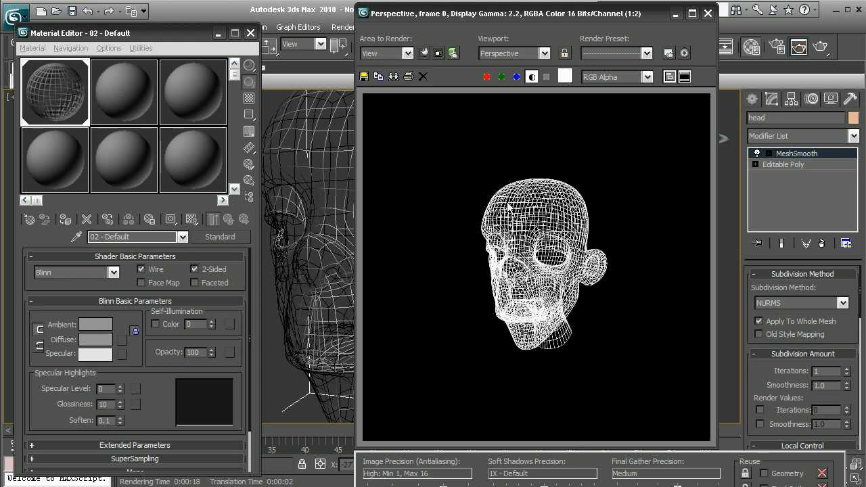
mouse_move(561, 216)
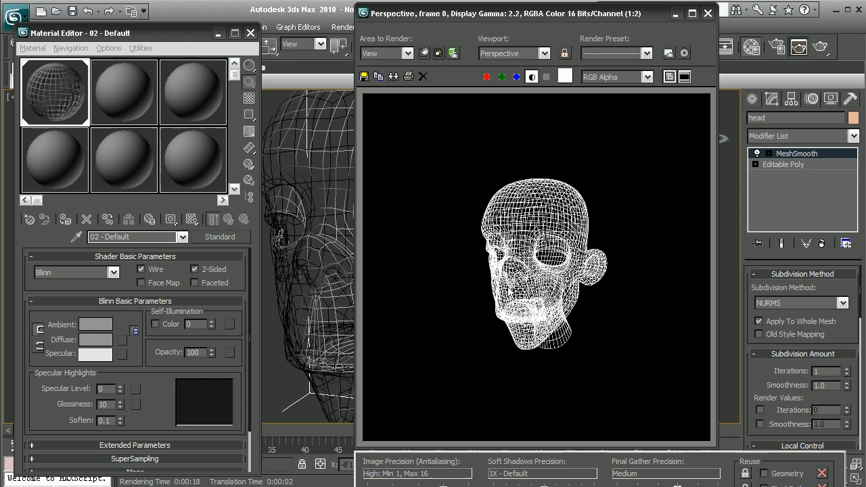
mouse_move(468, 245)
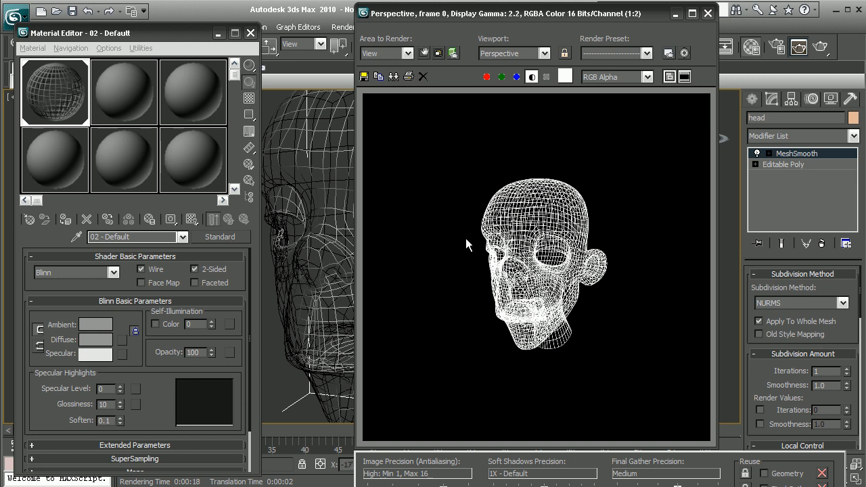
Disable the MeshSmooth modifier on the head for a coarser wireframe render.
left_click(707, 13)
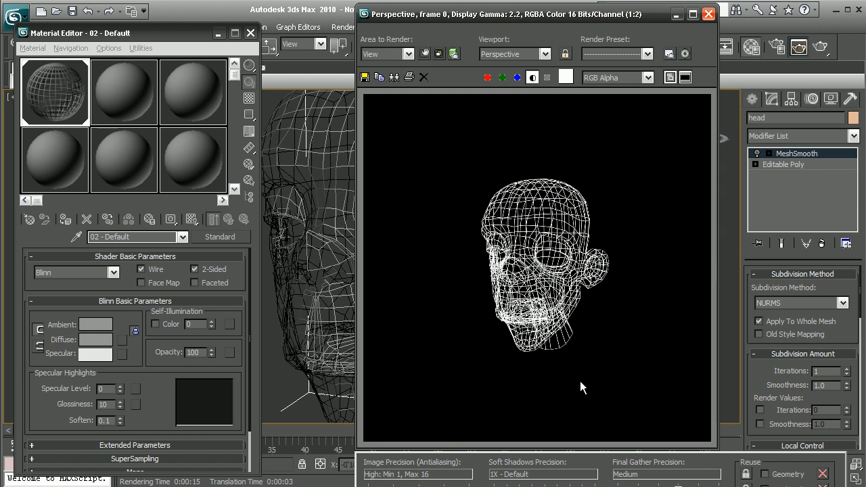
mouse_move(584, 340)
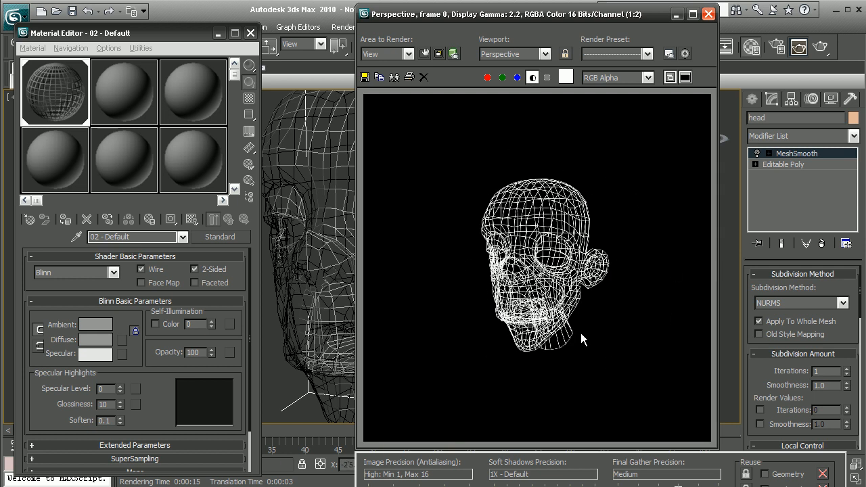
mouse_move(495, 182)
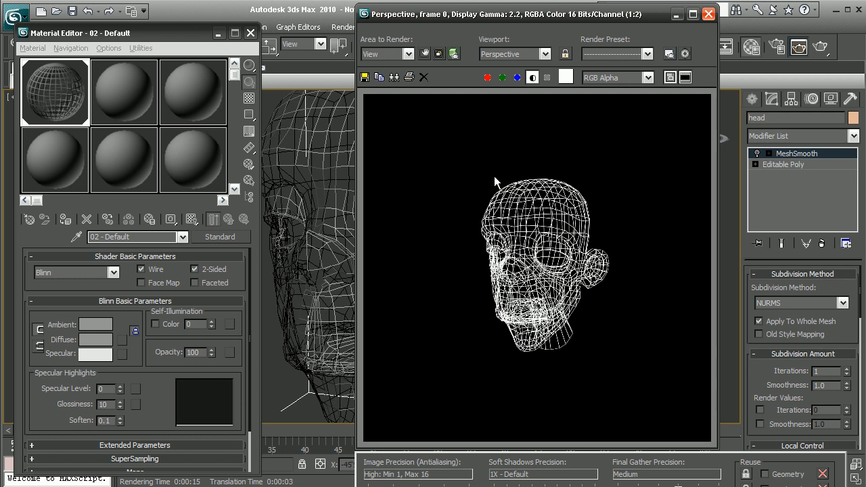
mouse_move(486, 187)
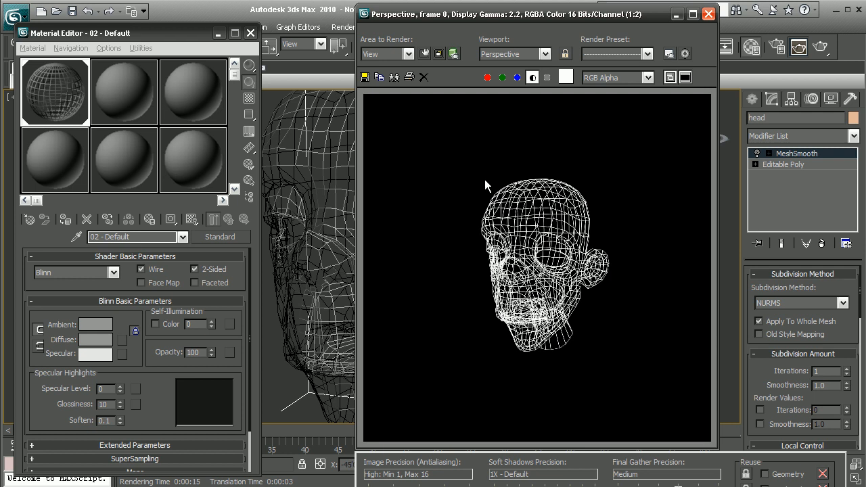
mouse_move(503, 359)
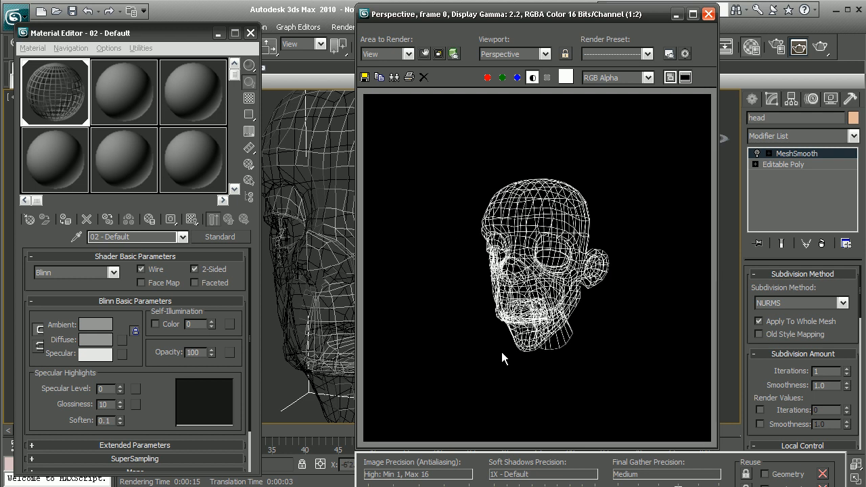